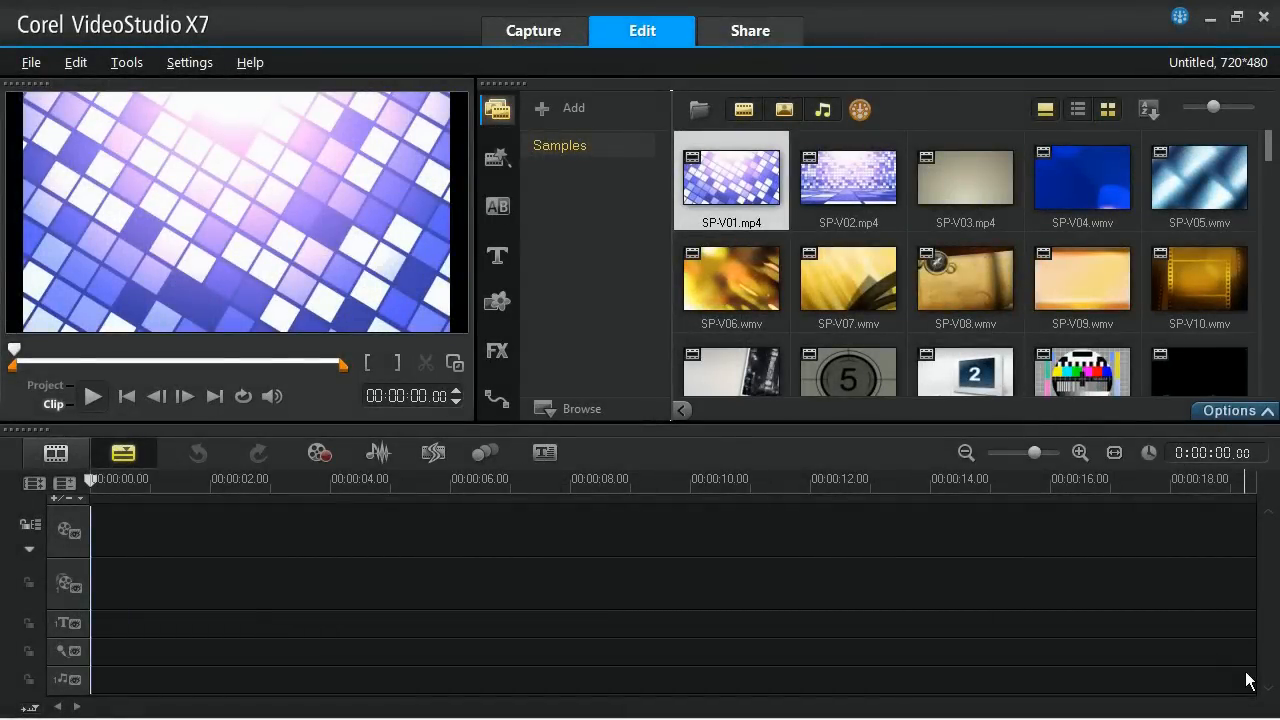
{"action": "mouse_move", "coordinate": [893, 348]}
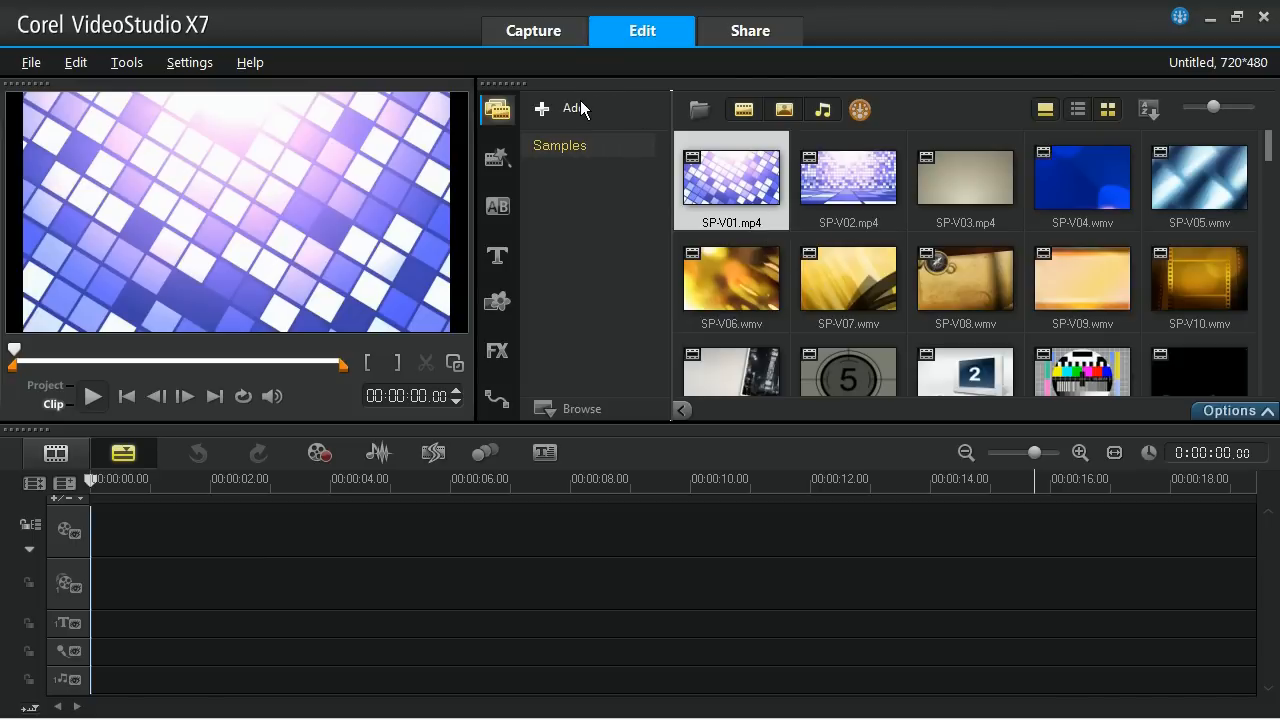
{"action": "mouse_move", "coordinate": [570, 108]}
{"action": "type", "text": "Slidesh"}
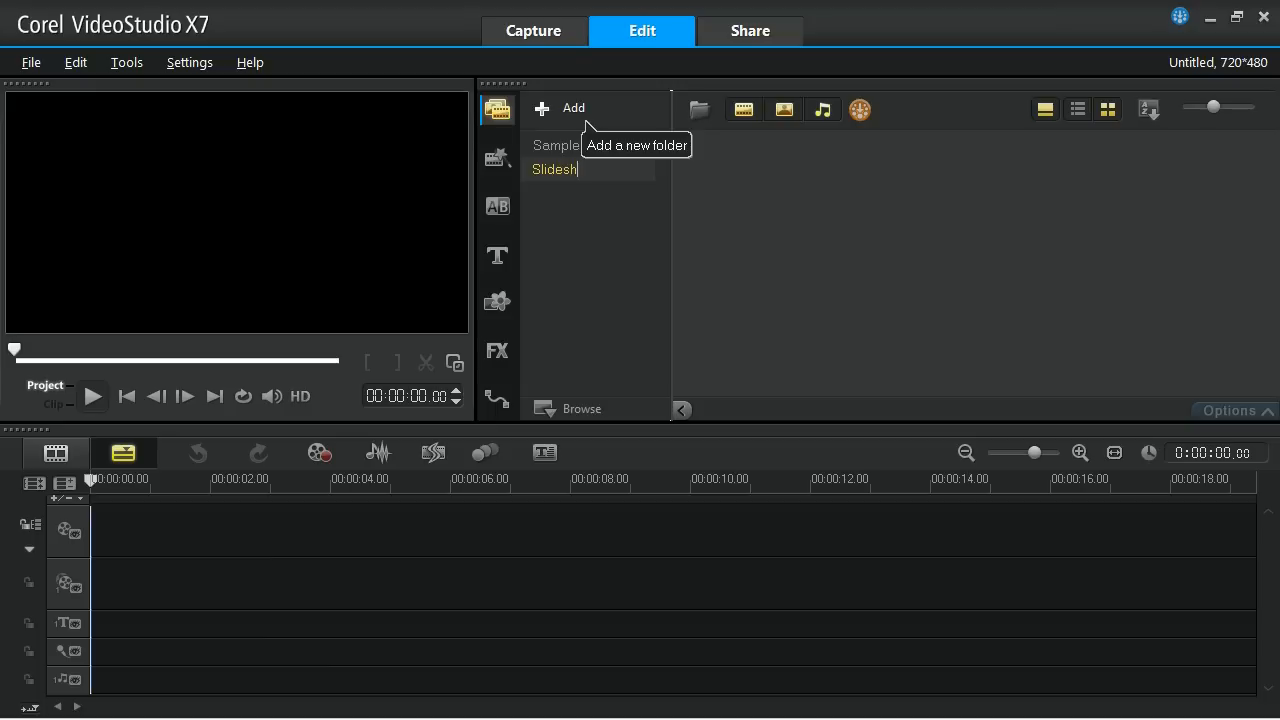
- Name the new library folder 'Slideshow'
{"action": "type", "text": "ow"}
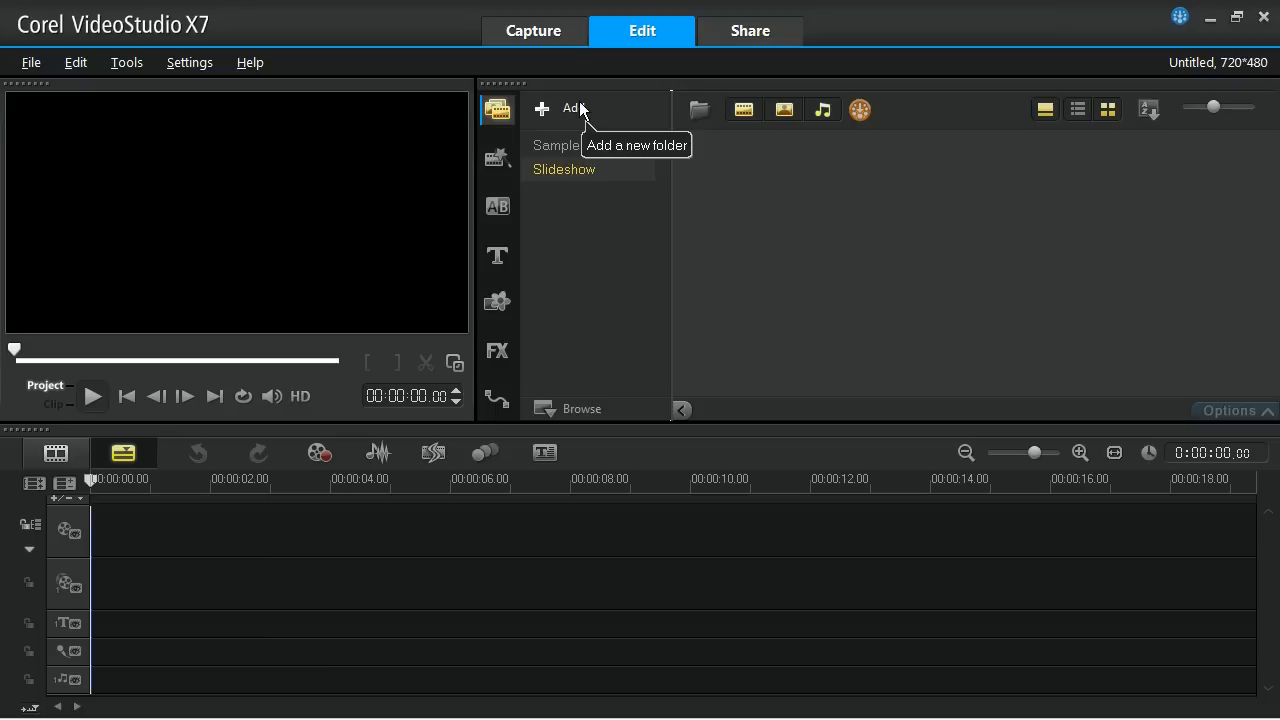
{"action": "mouse_move", "coordinate": [630, 185]}
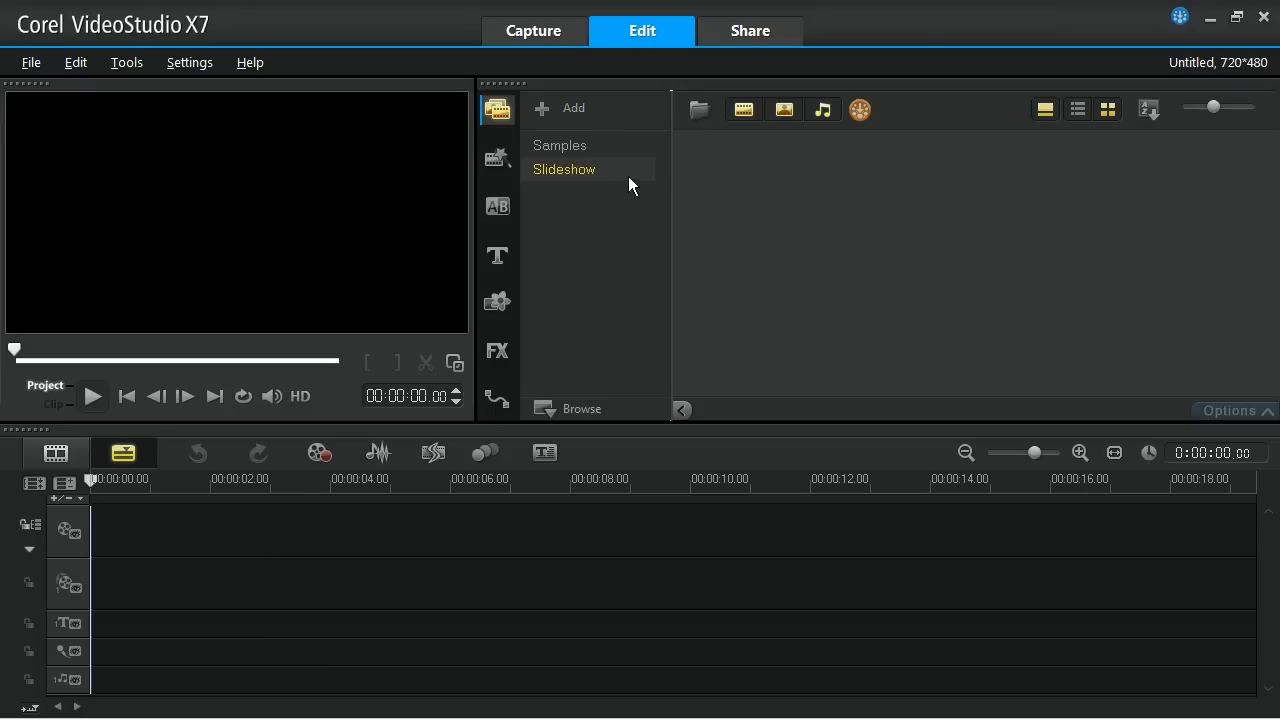
{"action": "mouse_move", "coordinate": [699, 110]}
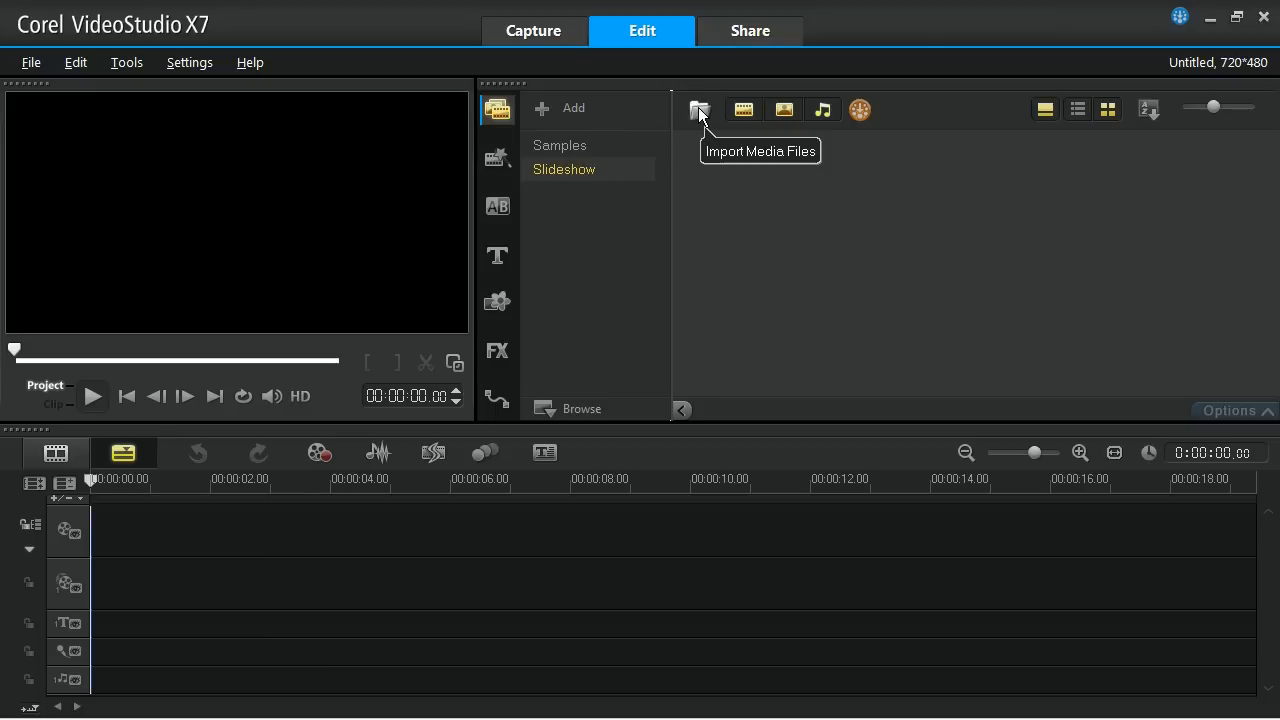
- Import the photos from the food slideshow folder into the Slideshow library folder
{"action": "left_click", "coordinate": [699, 109]}
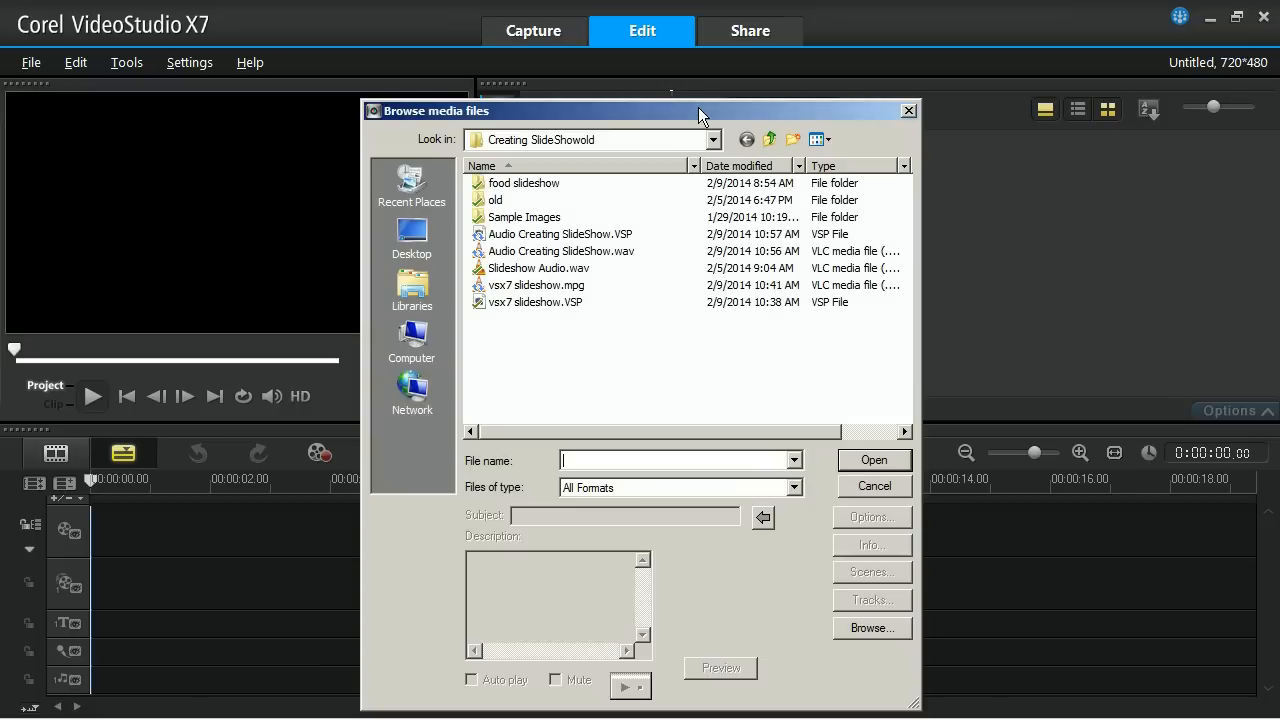
{"action": "double_click", "coordinate": [524, 182]}
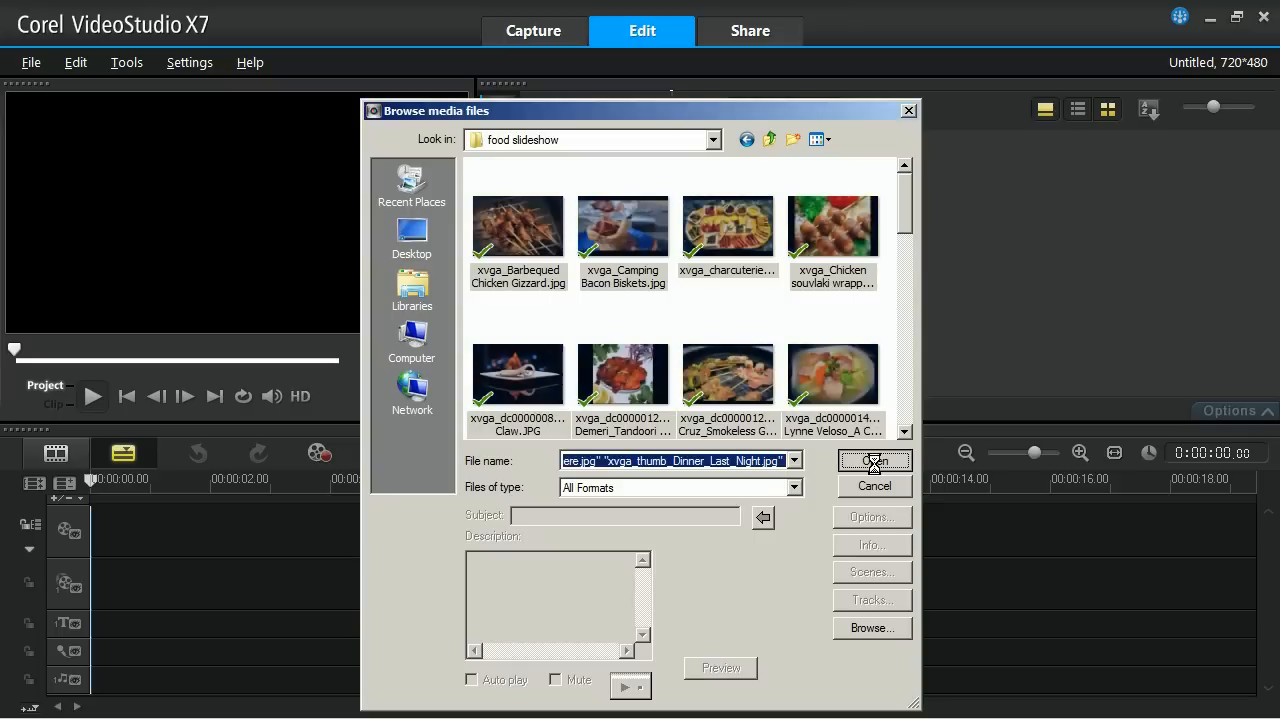
{"action": "left_click", "coordinate": [871, 460]}
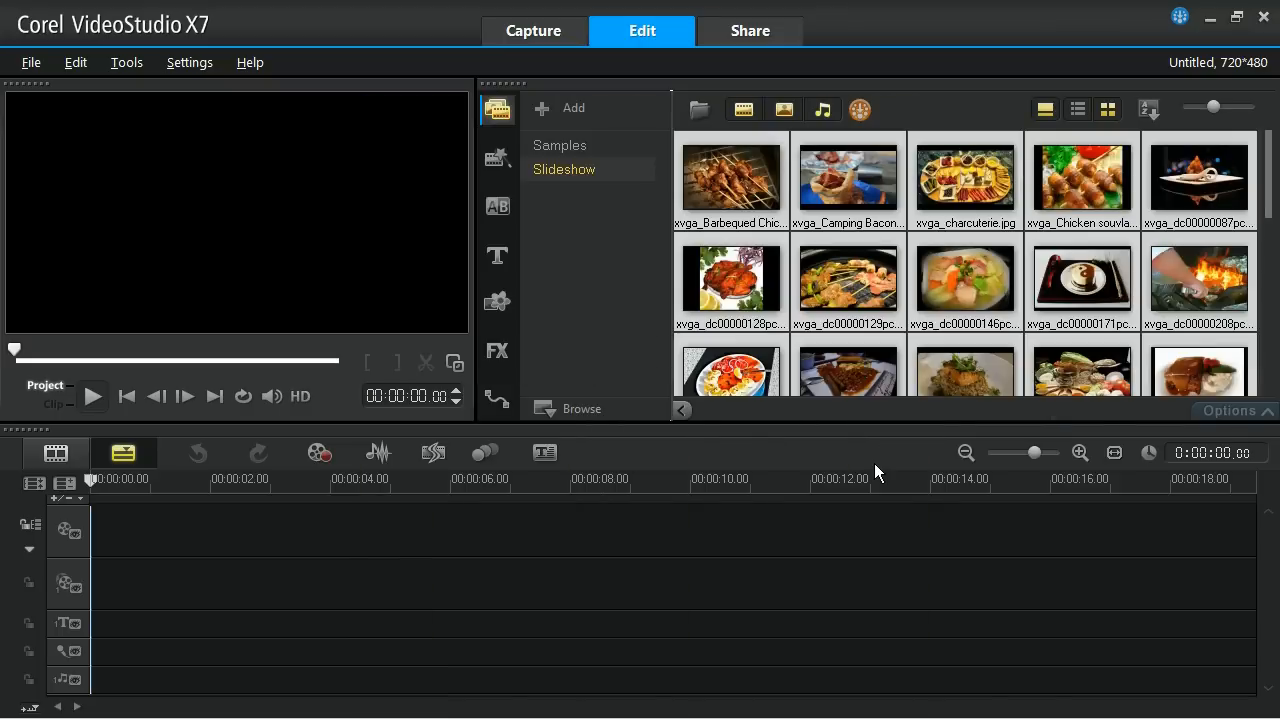
{"action": "mouse_move", "coordinate": [1050, 195]}
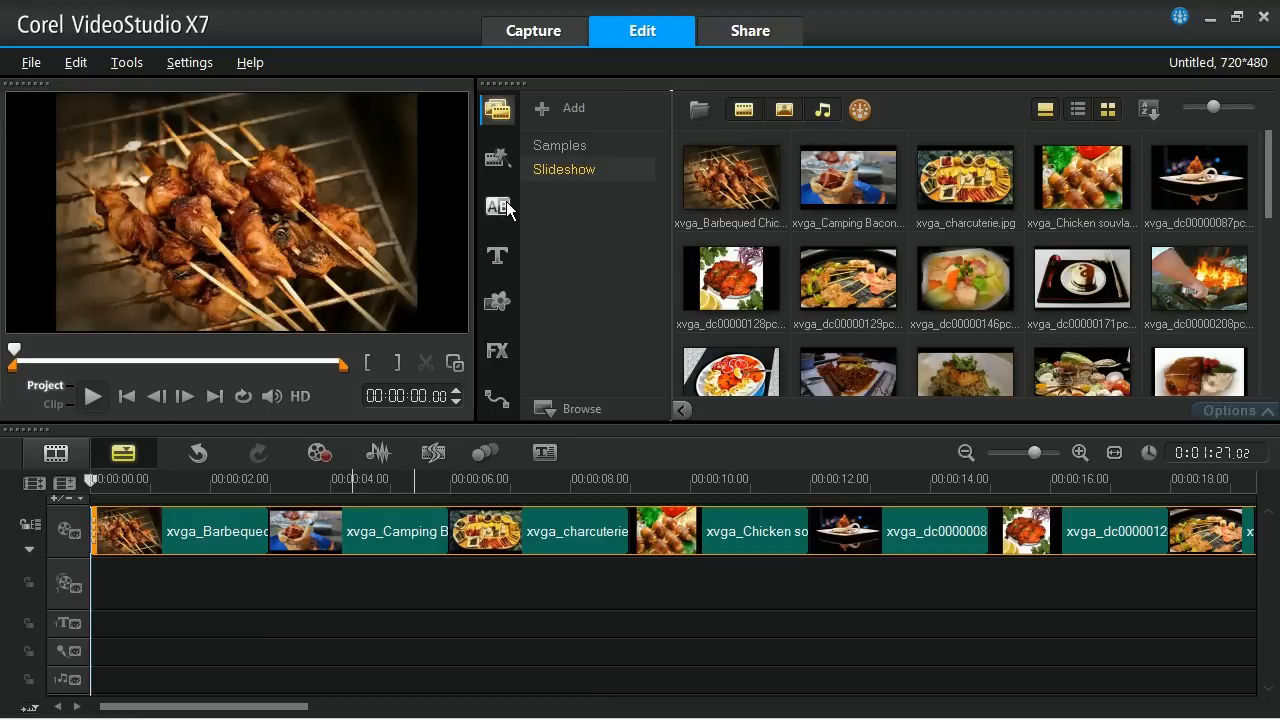
- Apply the F/X Crossfade transition between all photos on the video track
{"action": "left_click", "coordinate": [497, 207]}
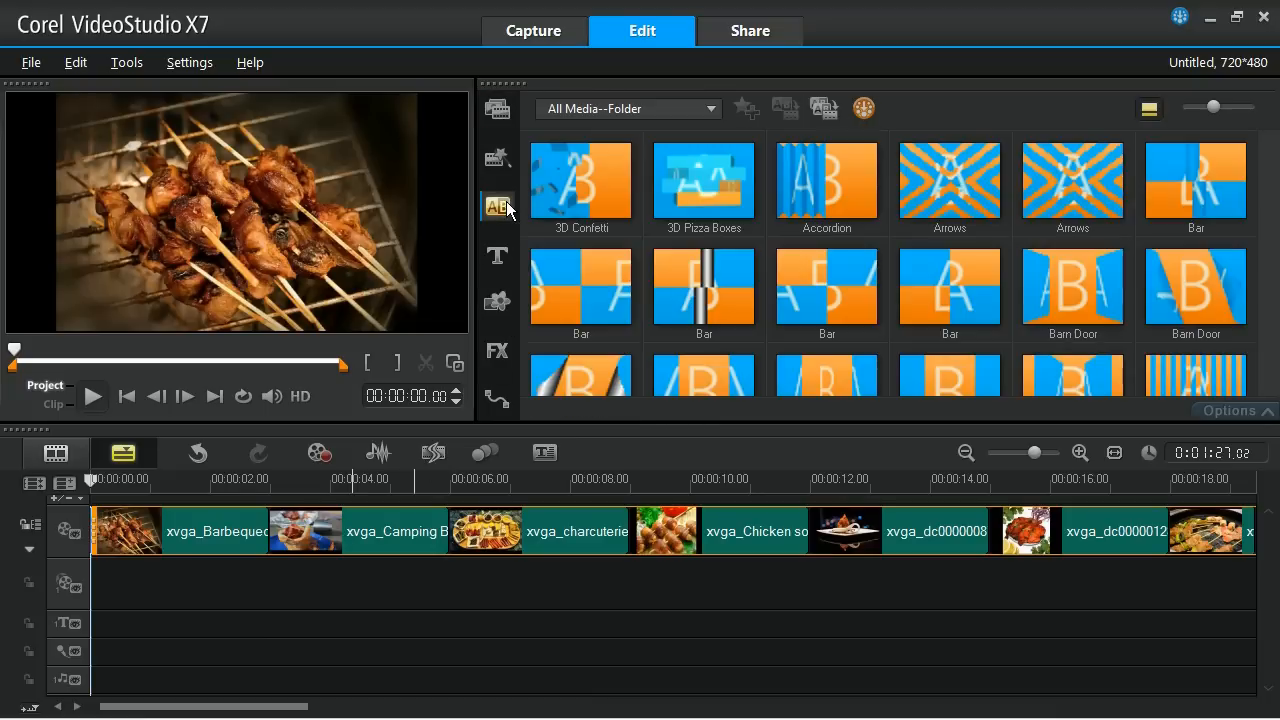
{"action": "left_click", "coordinate": [497, 207]}
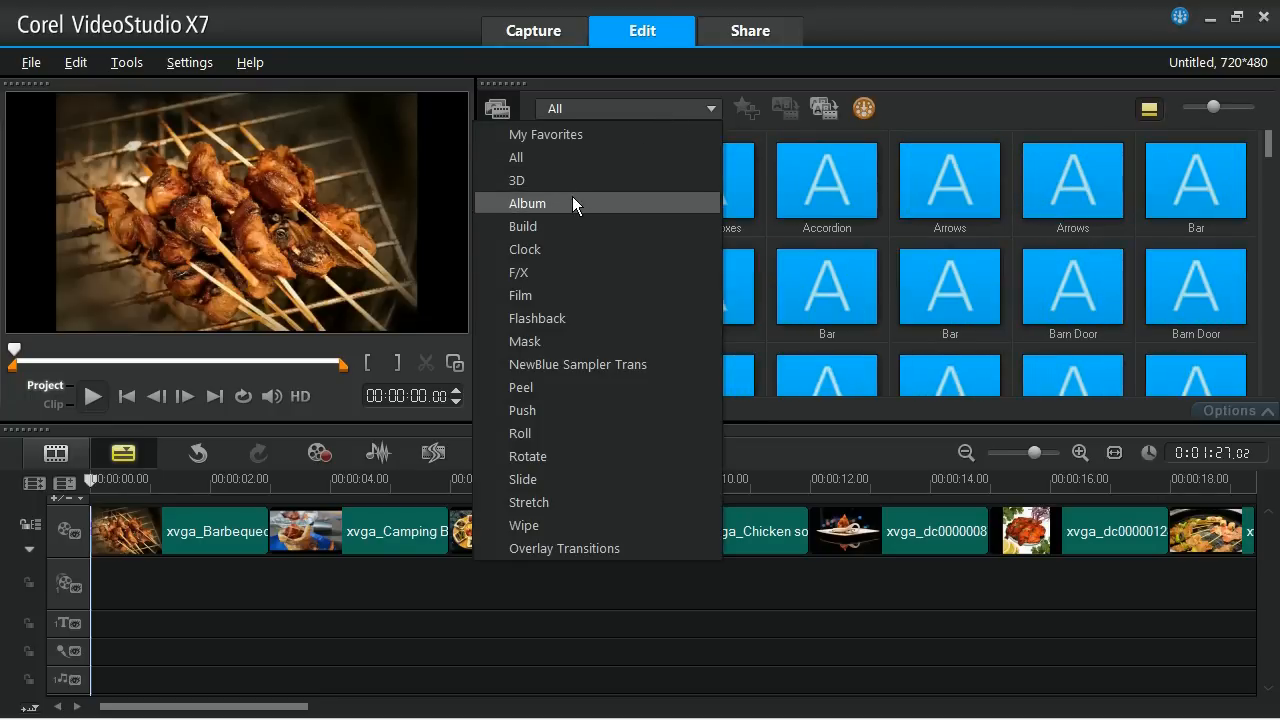
{"action": "left_click", "coordinate": [519, 272]}
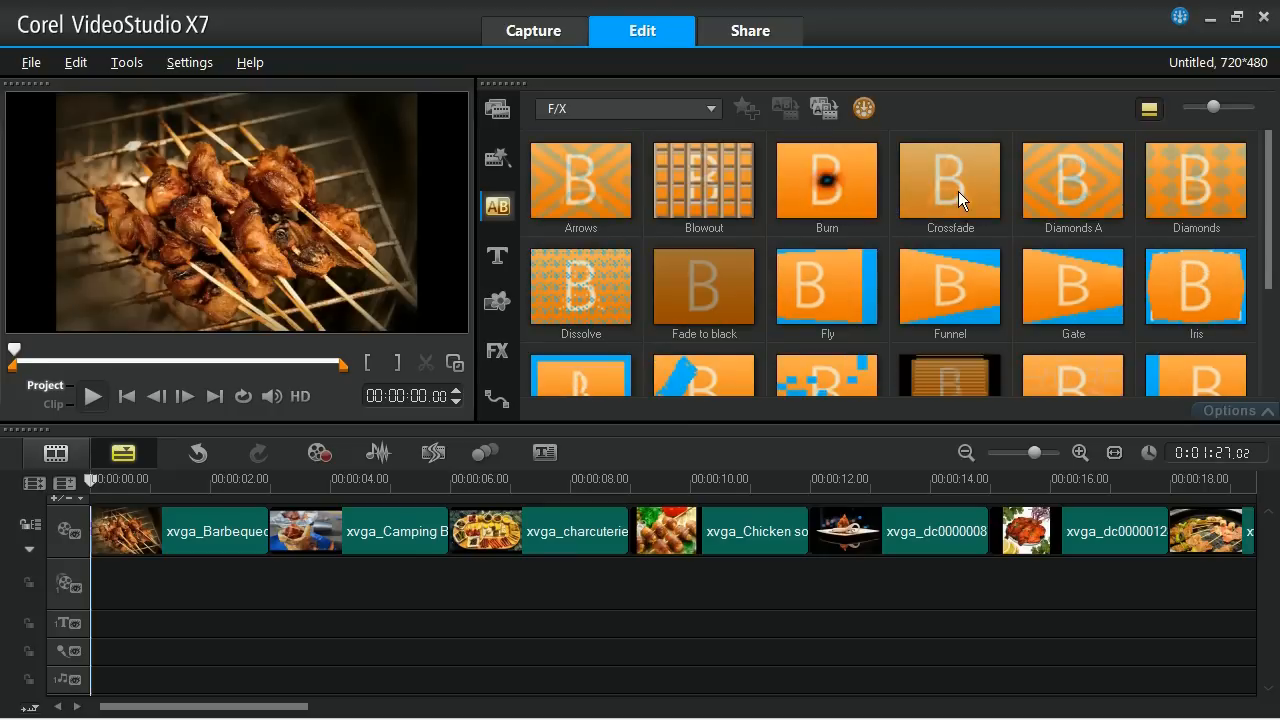
{"action": "left_click", "coordinate": [949, 180]}
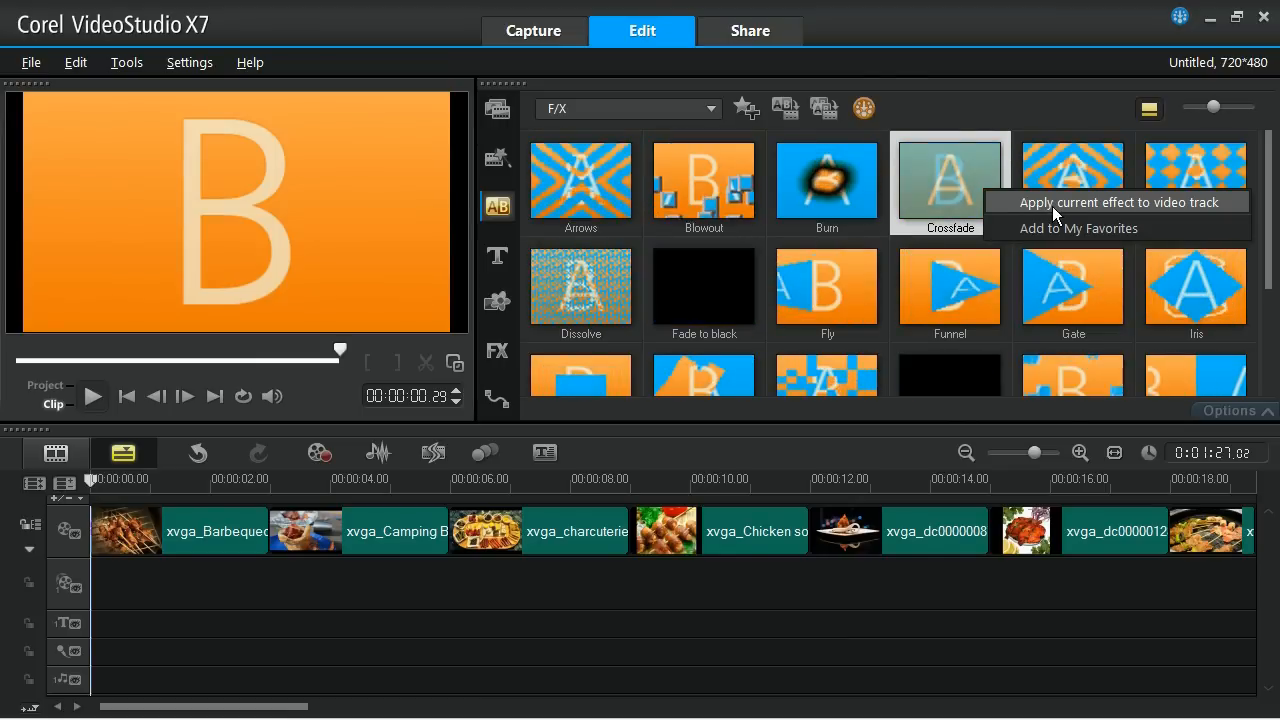
{"action": "left_click", "coordinate": [1119, 202]}
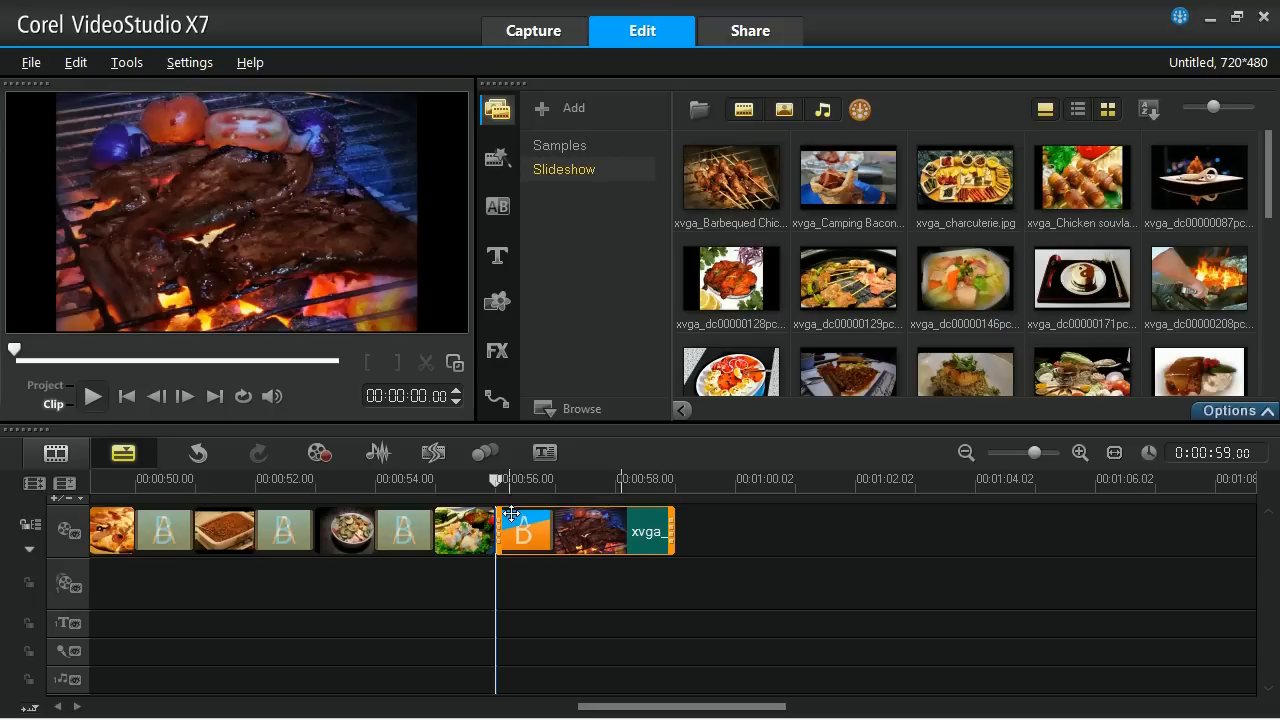
{"action": "mouse_move", "coordinate": [433, 452]}
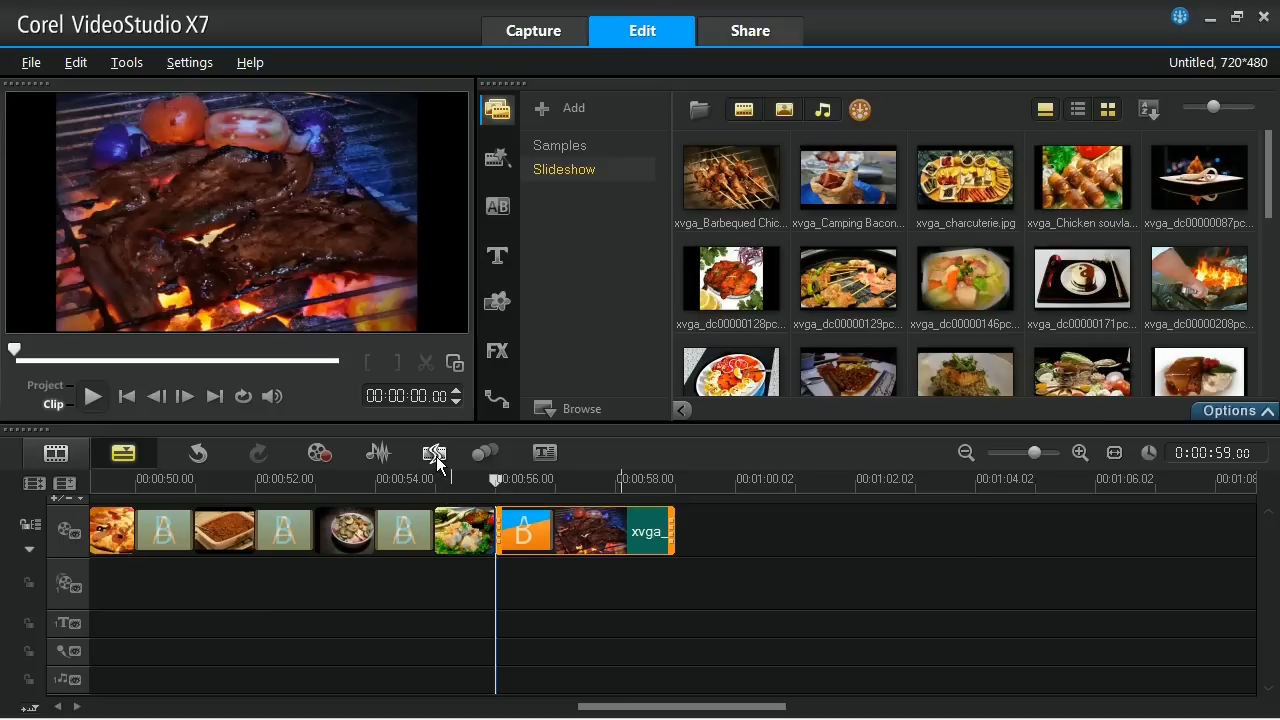
- Add the auto-generated 'Pavane - Repose' music to span the whole slideshow
{"action": "left_click", "coordinate": [434, 453]}
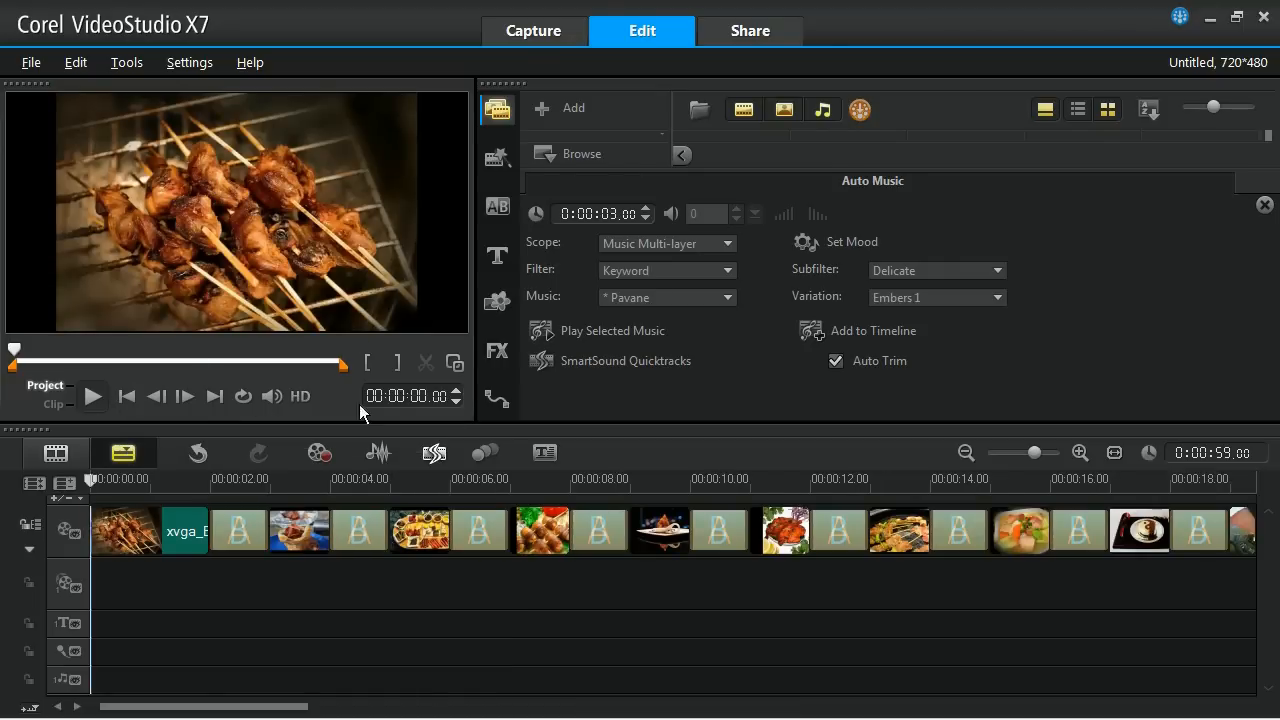
{"action": "mouse_move", "coordinate": [873, 330]}
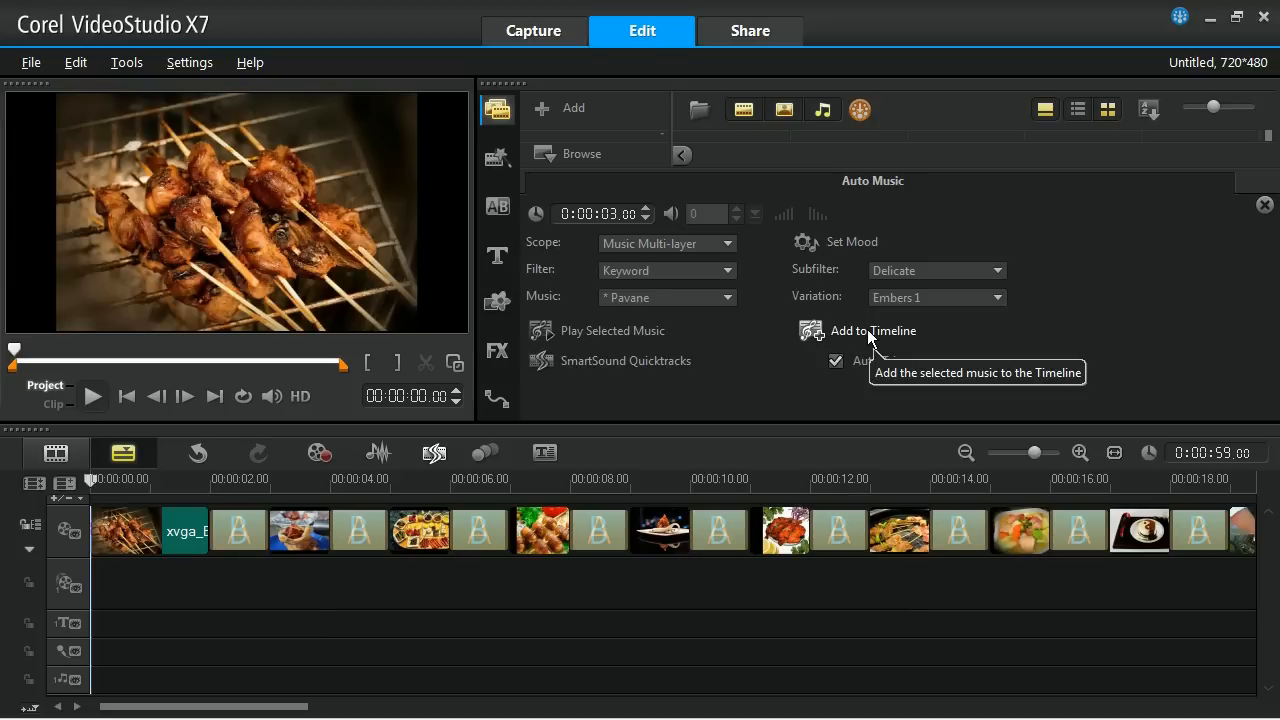
{"action": "left_click", "coordinate": [873, 330]}
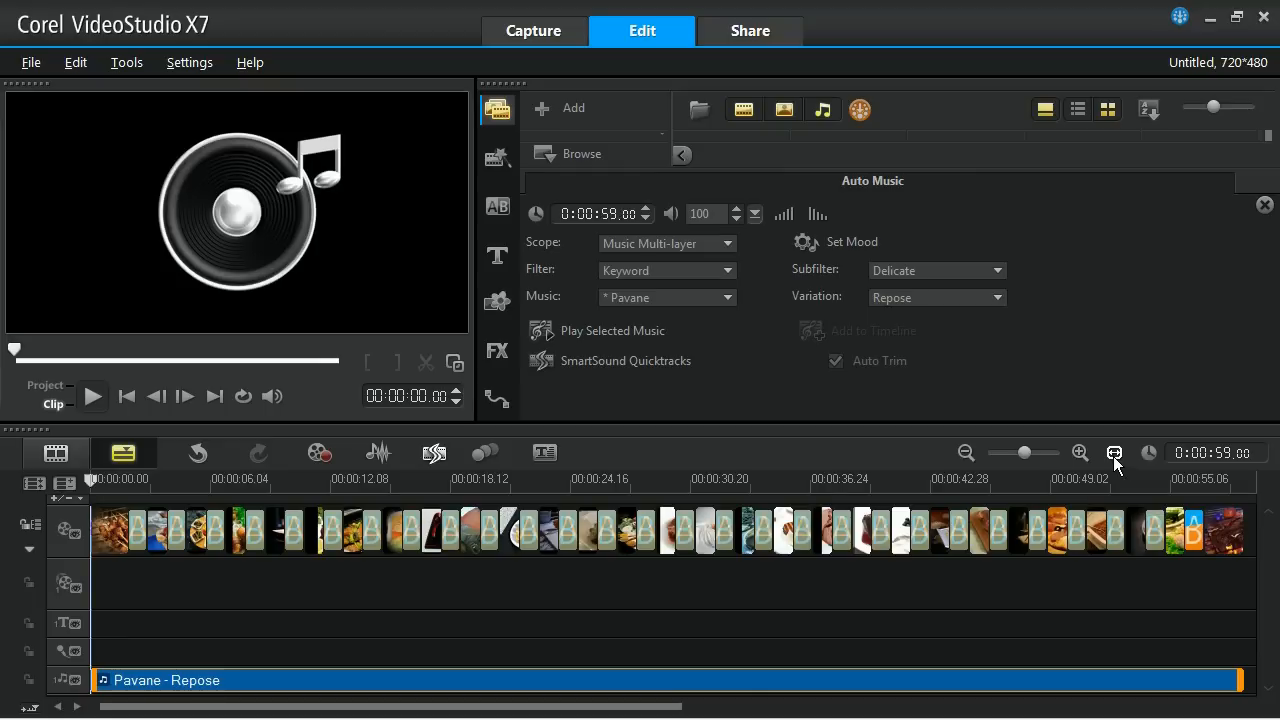
{"action": "mouse_move", "coordinate": [1146, 277]}
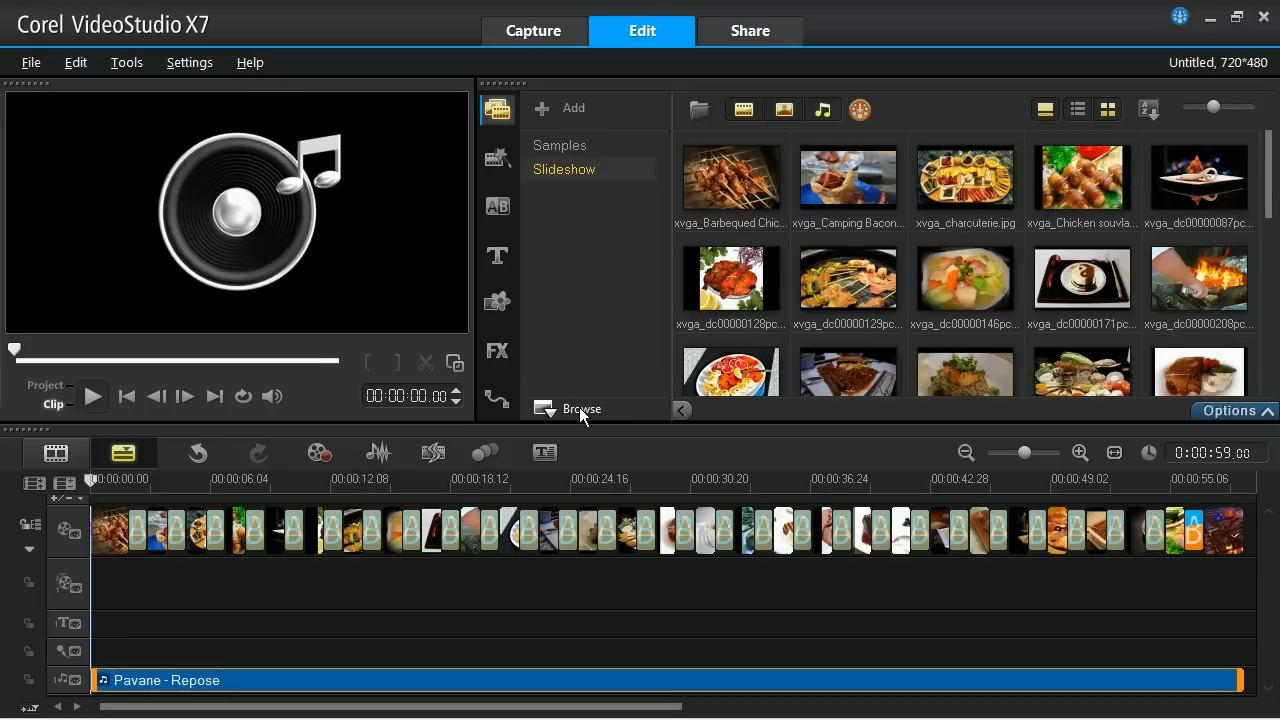
{"action": "mouse_move", "coordinate": [582, 408]}
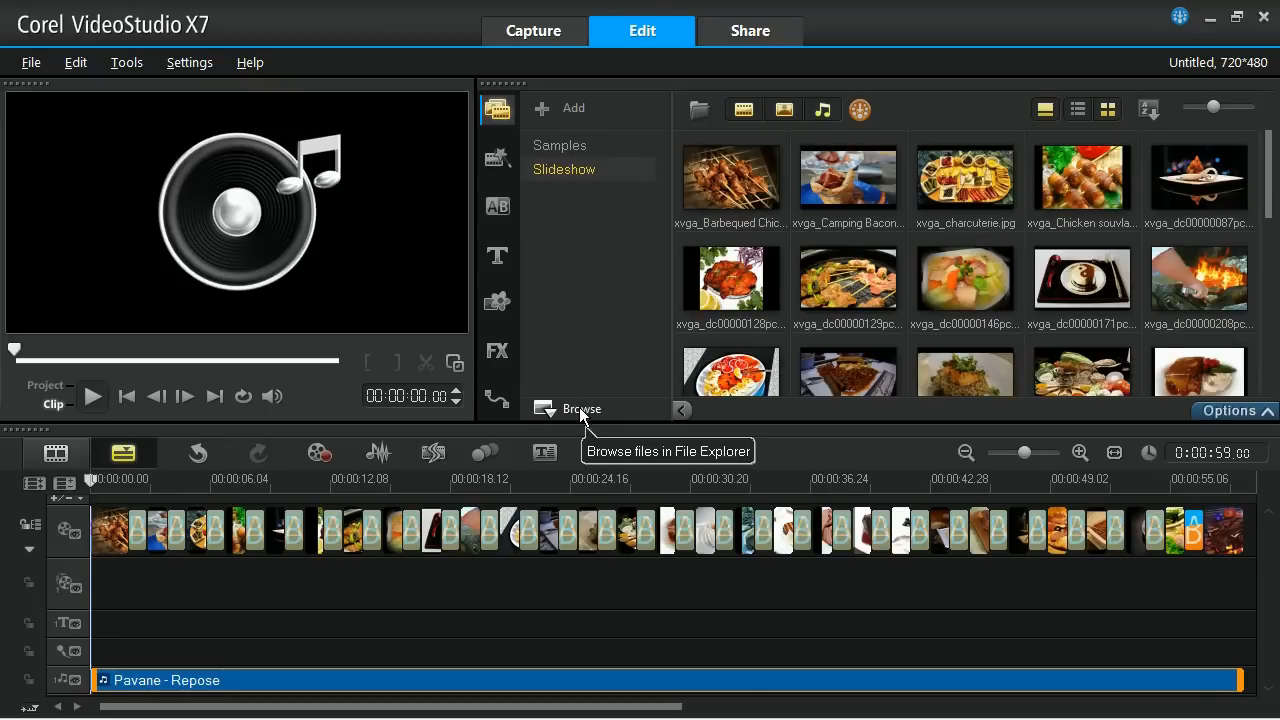
{"action": "left_click", "coordinate": [582, 409]}
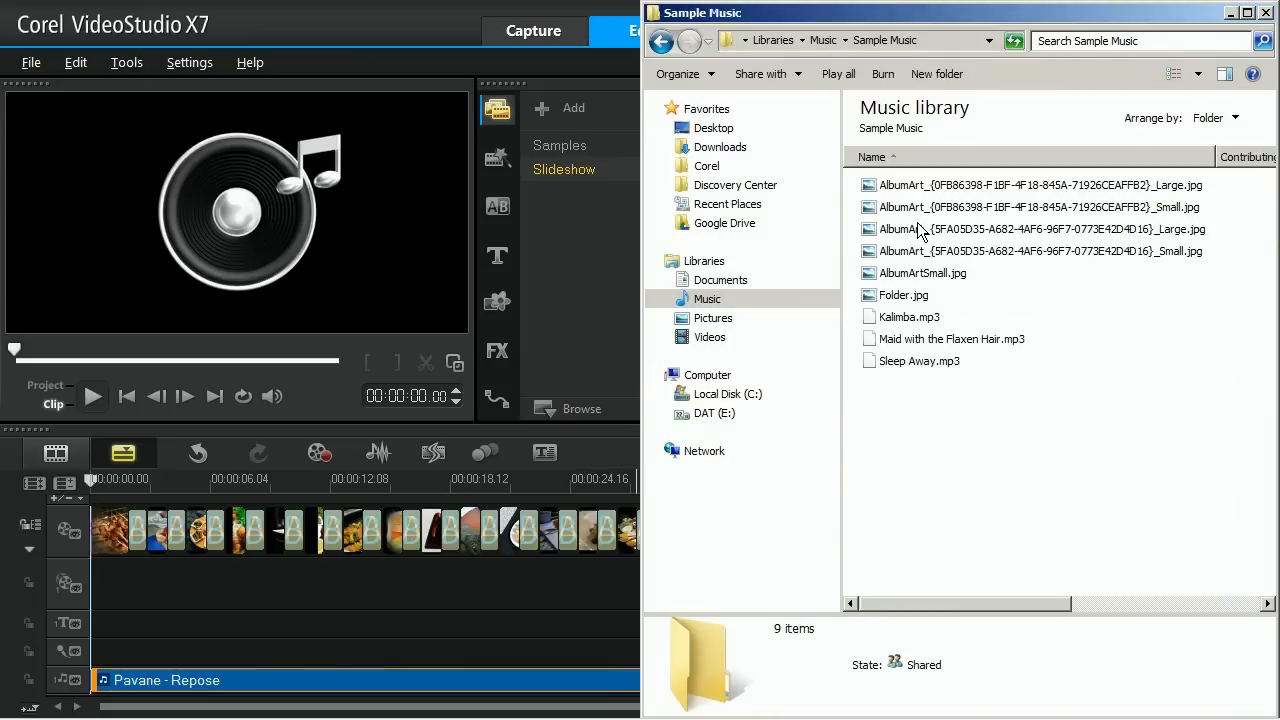
{"action": "left_click", "coordinate": [951, 338]}
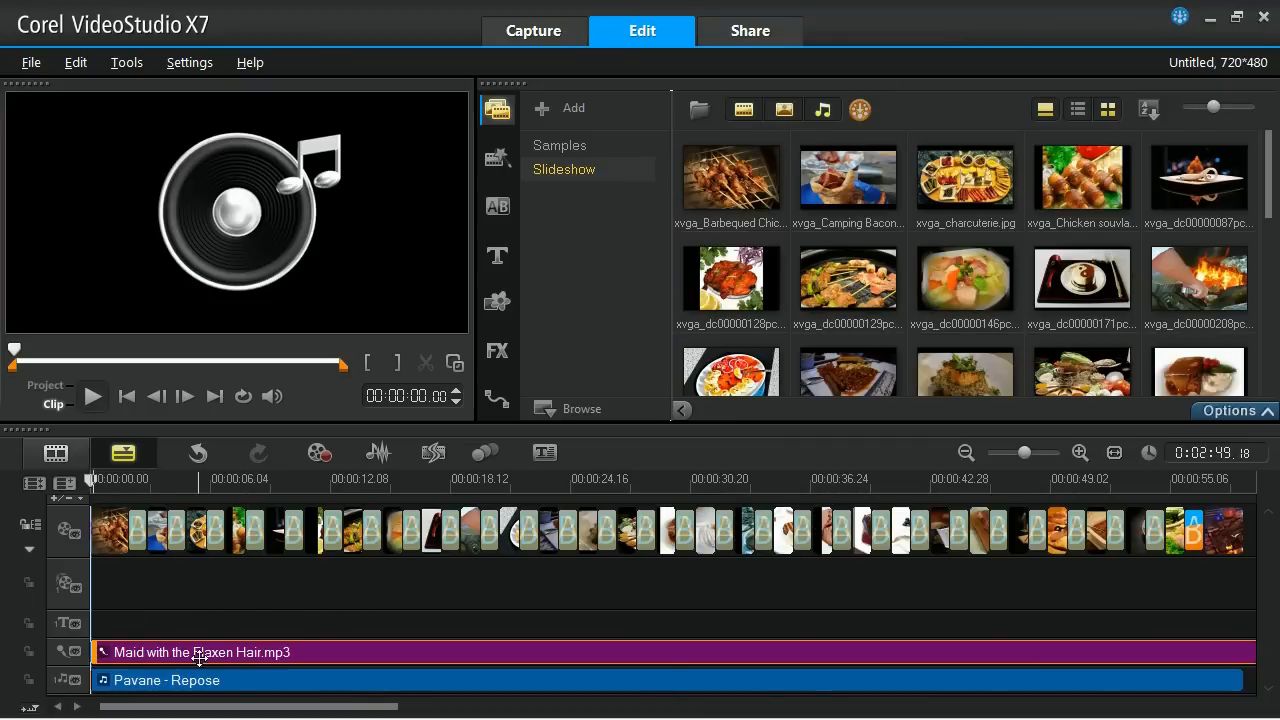
{"action": "right_click", "coordinate": [200, 660]}
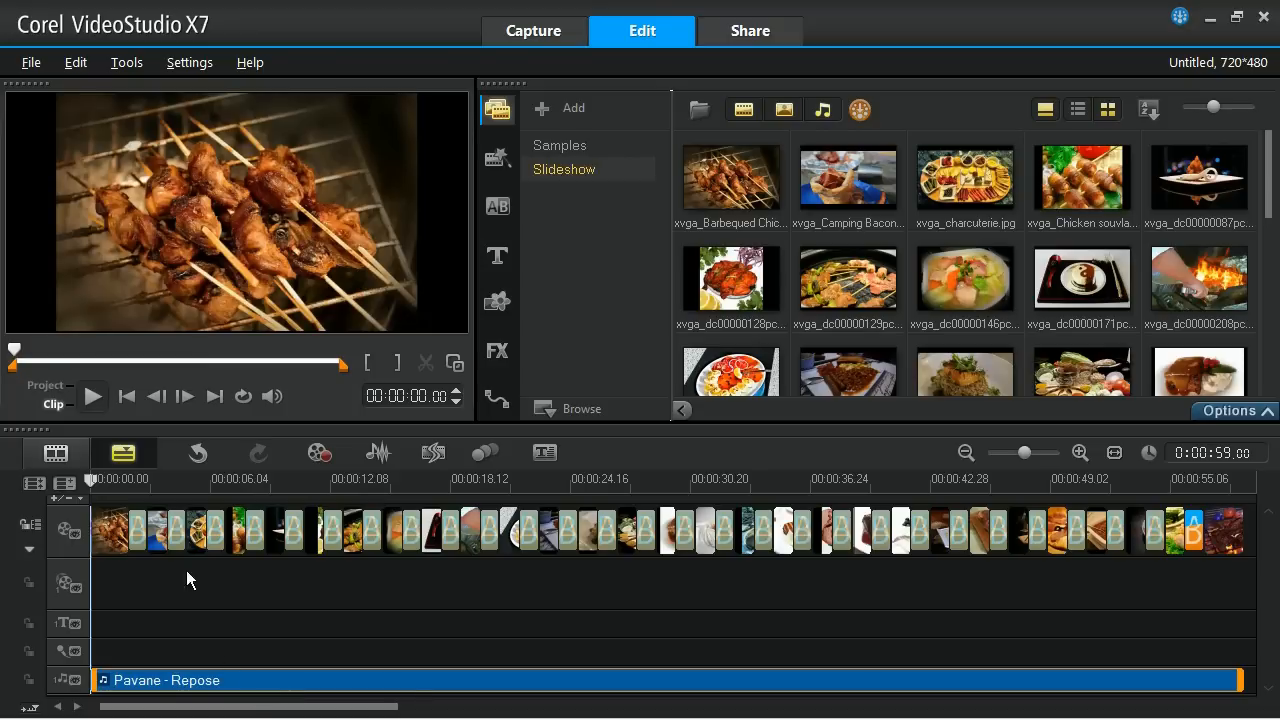
{"action": "mouse_move", "coordinate": [167, 484]}
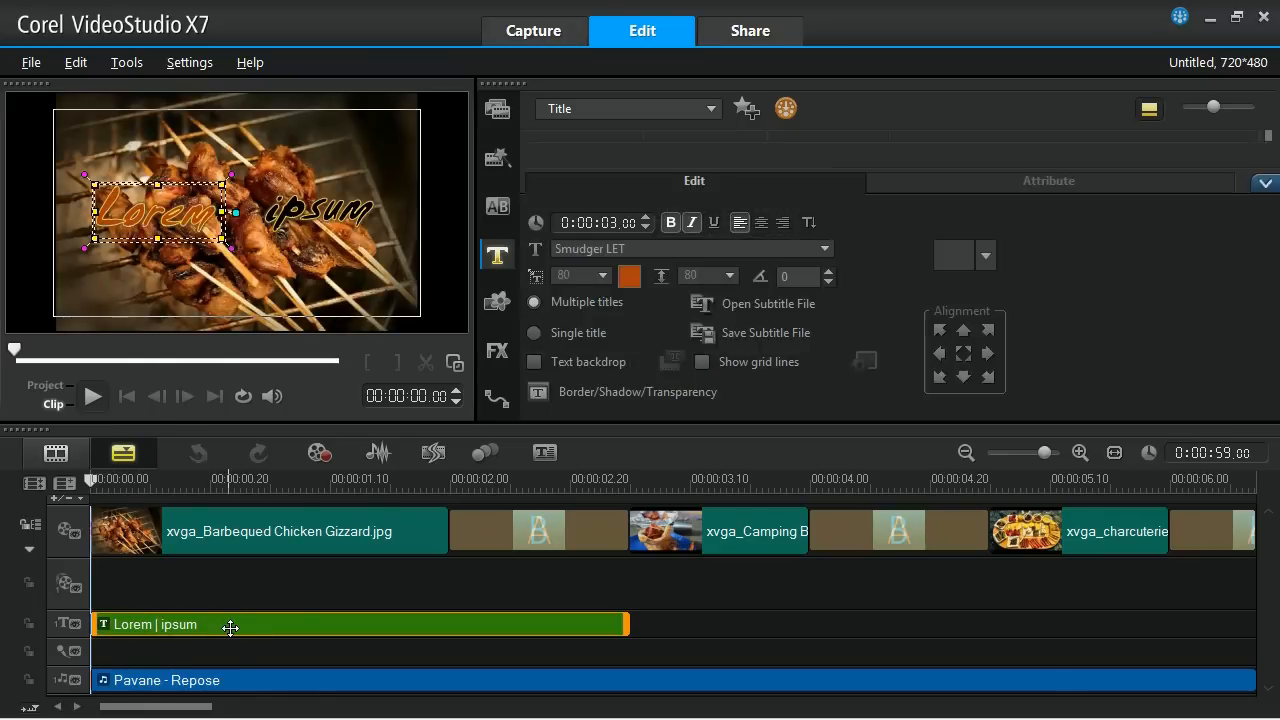
{"action": "mouse_move", "coordinate": [175, 225]}
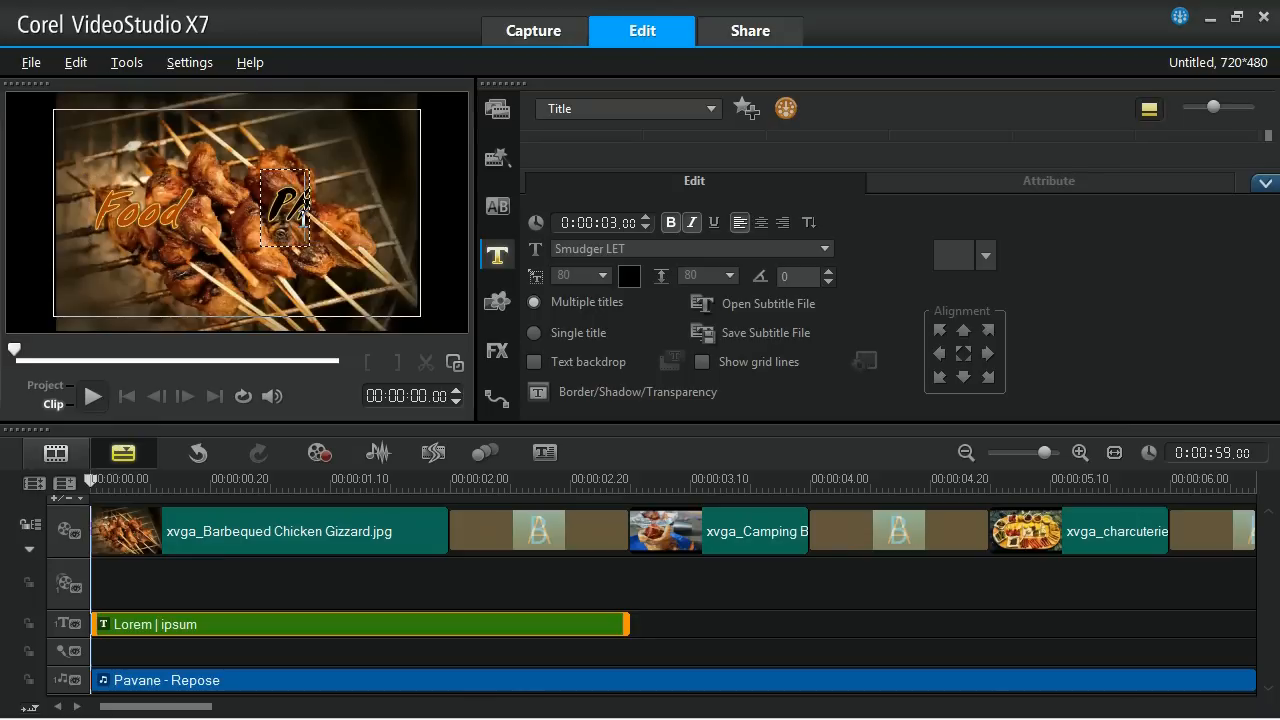
- Enter 'Food Photography' as the title text over the first photo
{"action": "type", "text": "Photography"}
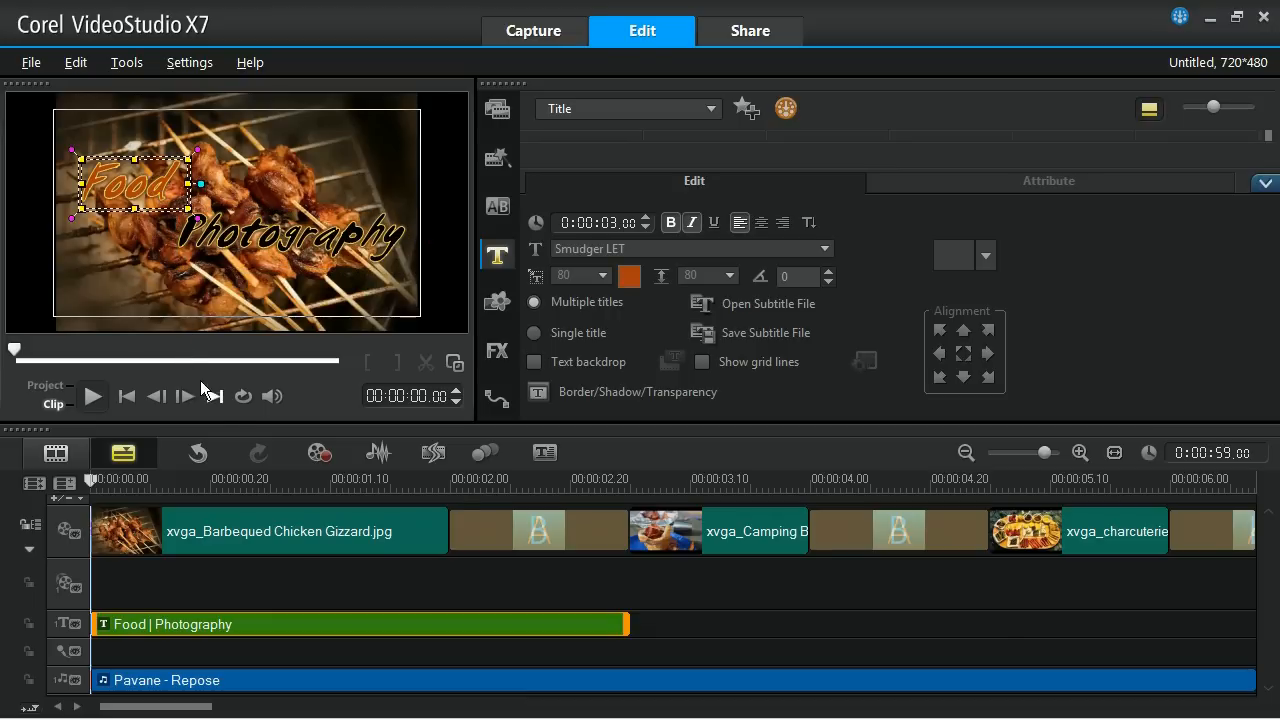
{"action": "mouse_move", "coordinate": [303, 588]}
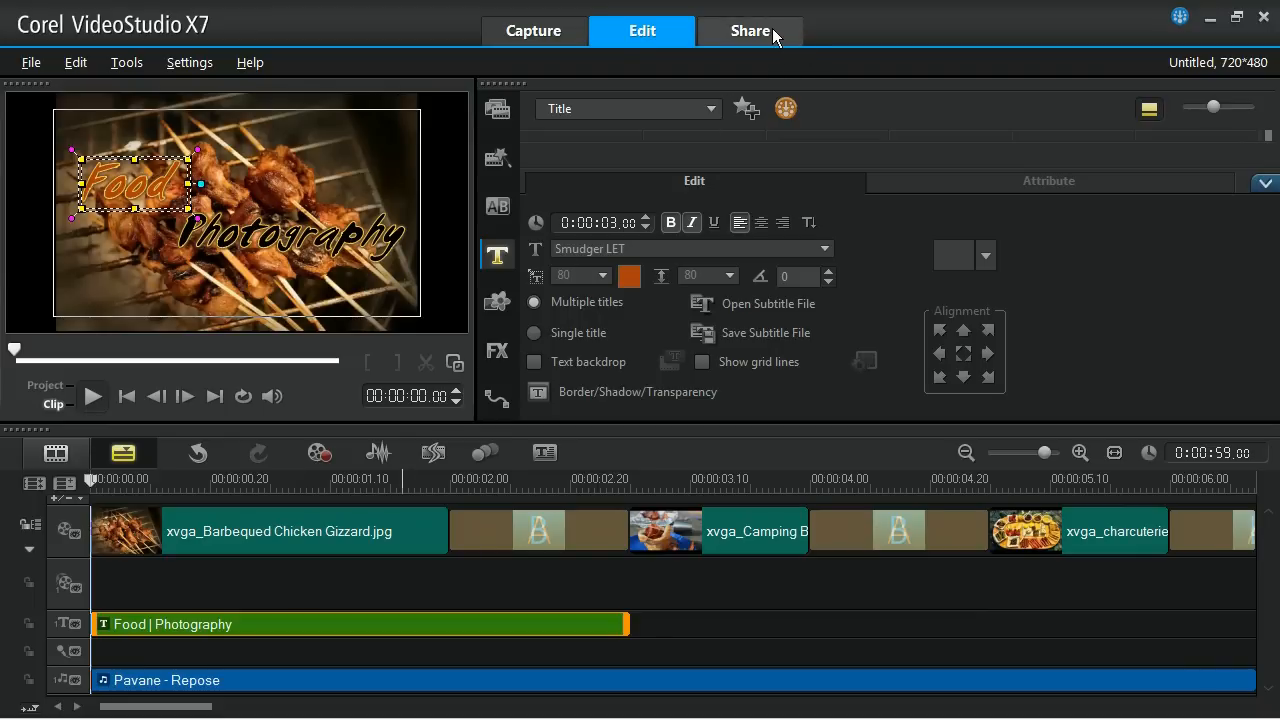
- Choose MPEG-2 computer output, 720x480 16:9 30p profile, file name 'Slideshow'
{"action": "left_click", "coordinate": [749, 30]}
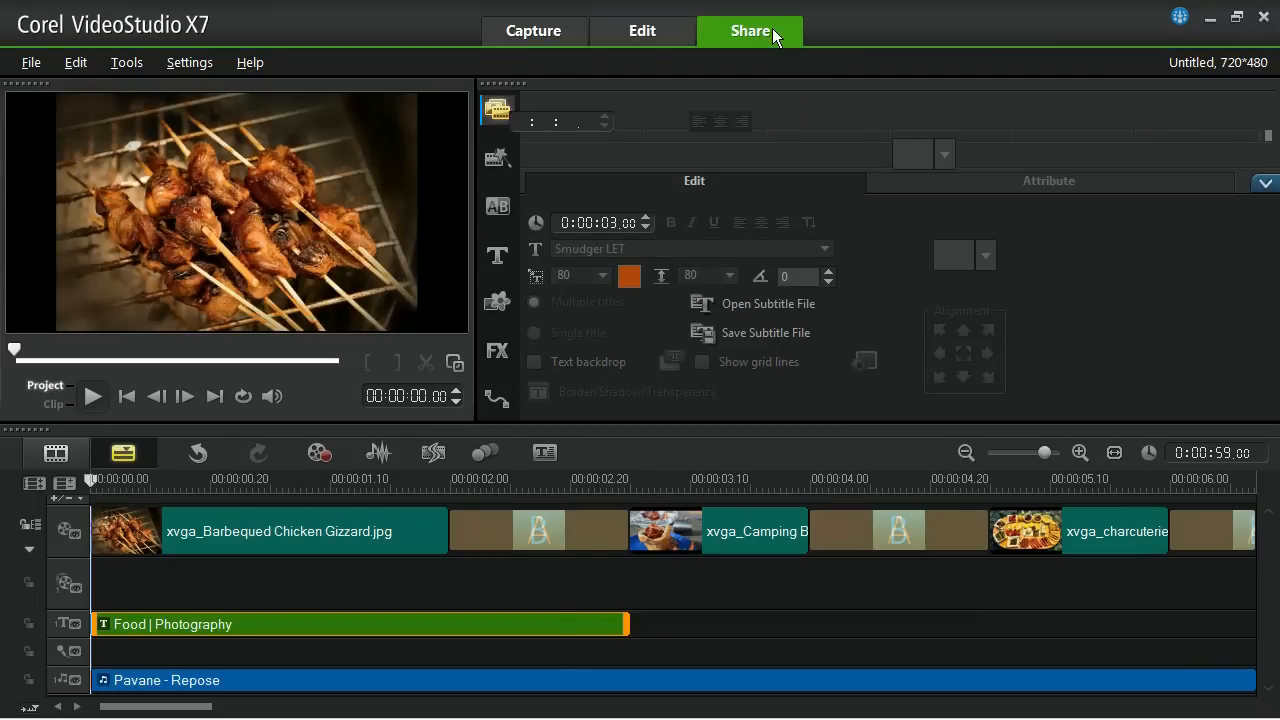
{"action": "left_click", "coordinate": [749, 30]}
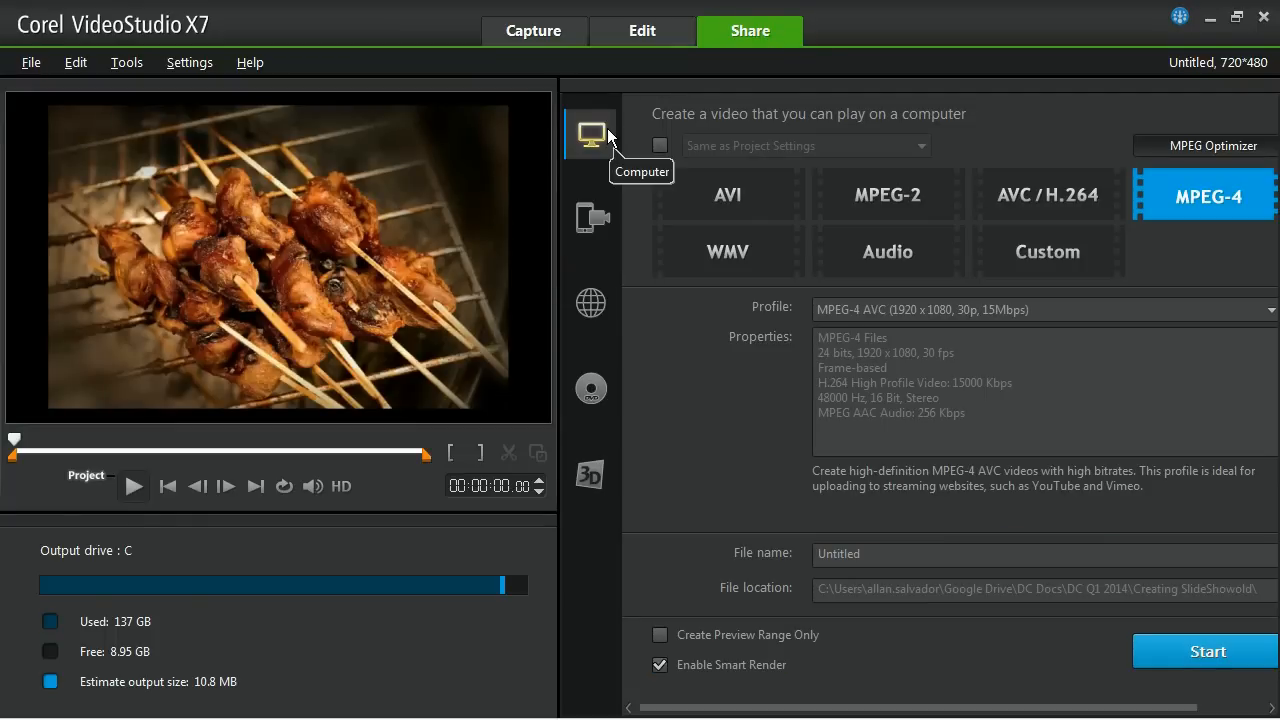
{"action": "left_click", "coordinate": [887, 194]}
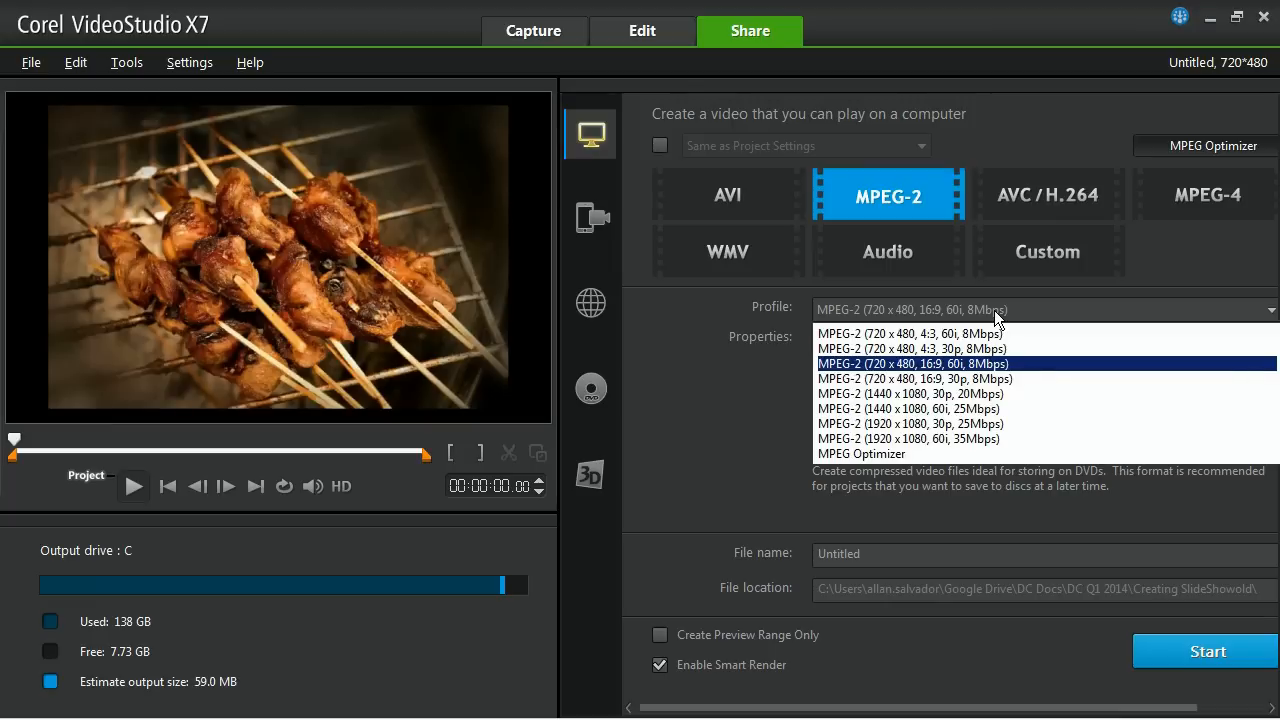
{"action": "left_click", "coordinate": [913, 378]}
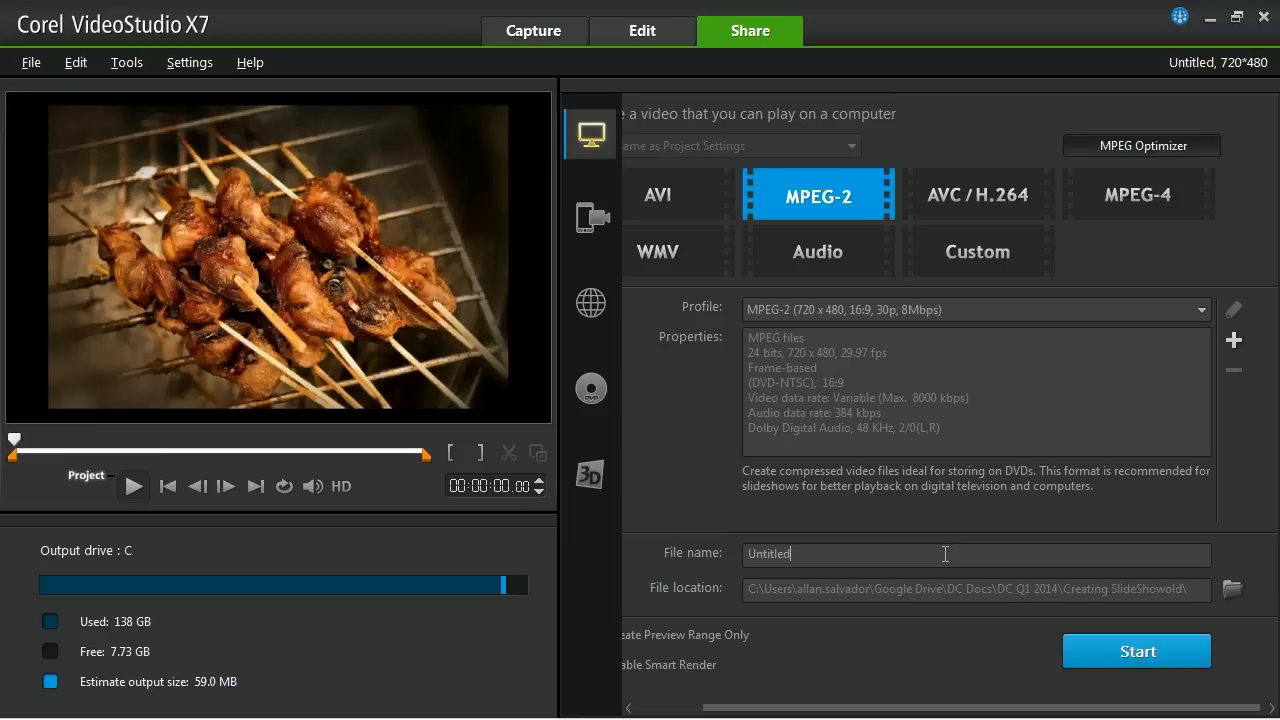
{"action": "type", "text": "S"}
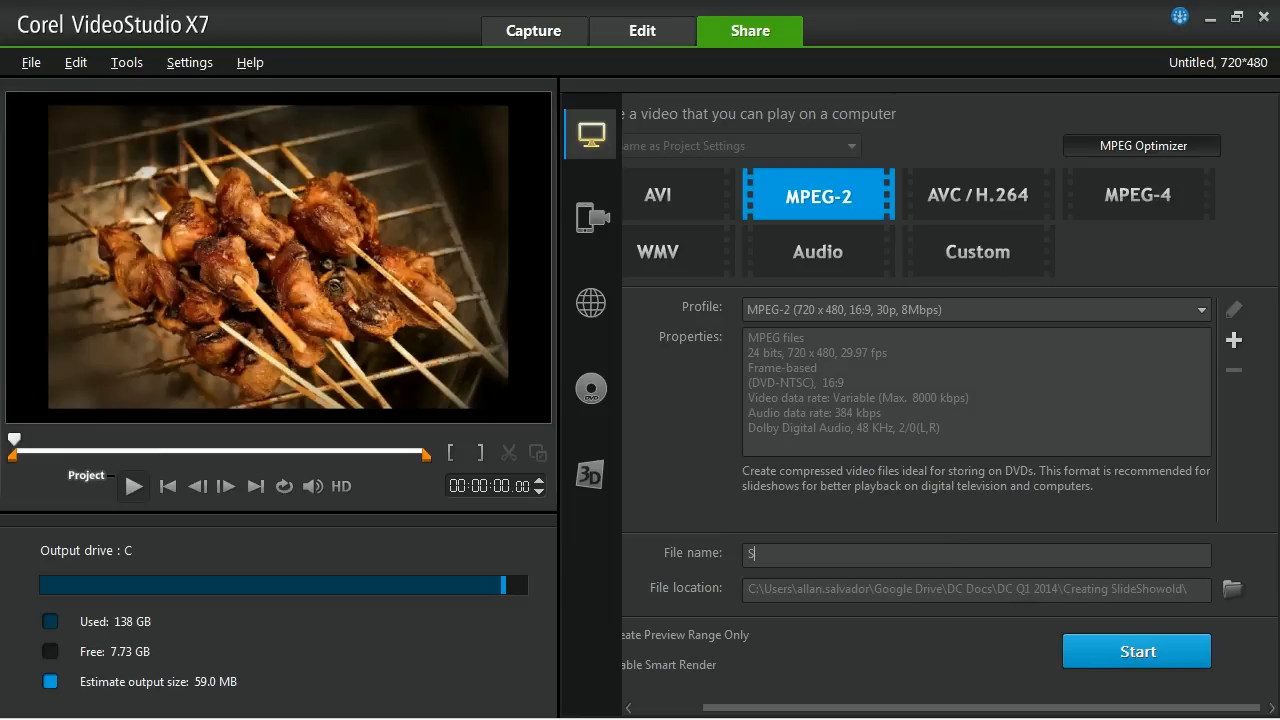
{"action": "type", "text": "lideshow"}
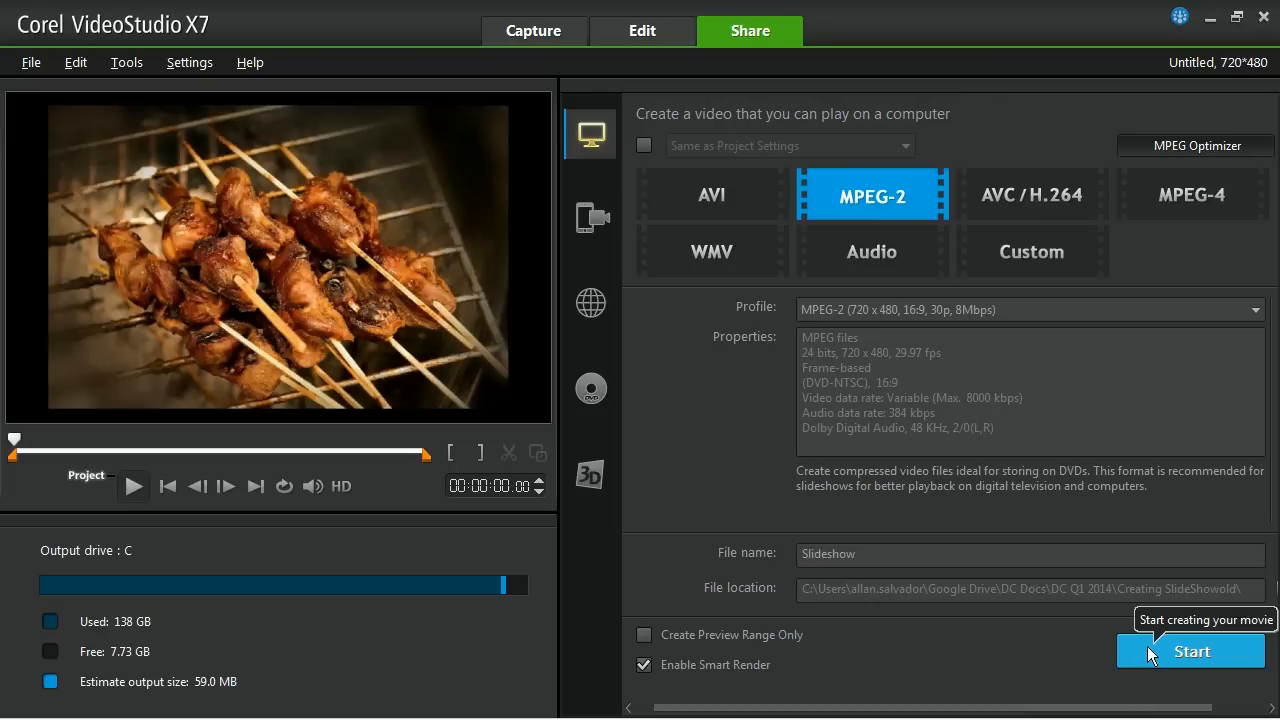
- Start rendering the Slideshow MPEG-2 video file
{"action": "left_click", "coordinate": [1191, 651]}
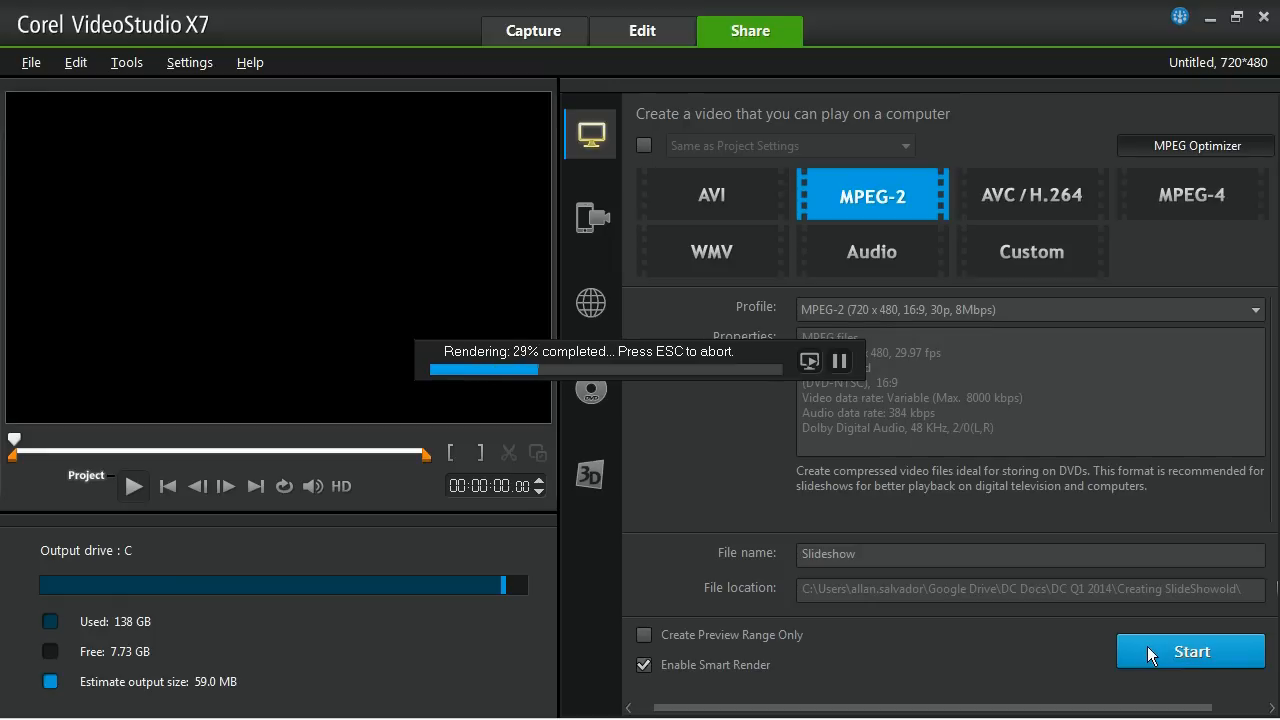
{"action": "mouse_move", "coordinate": [988, 527]}
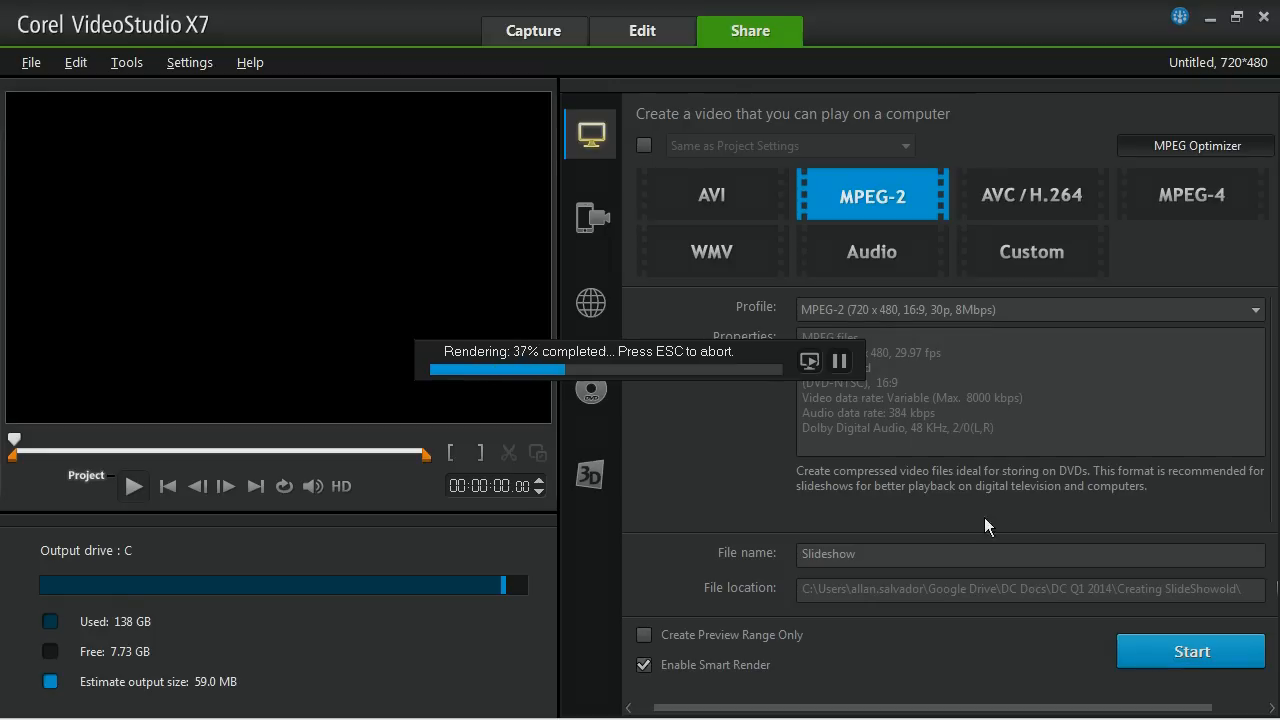